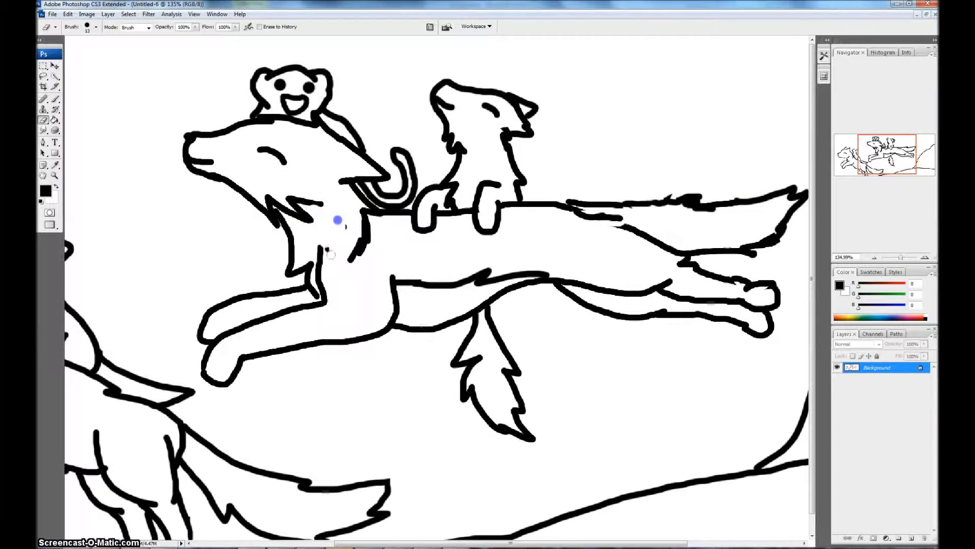
# - Fill the lead running wolf's body, head and legs with medium gray
pyautogui.click(55, 77)
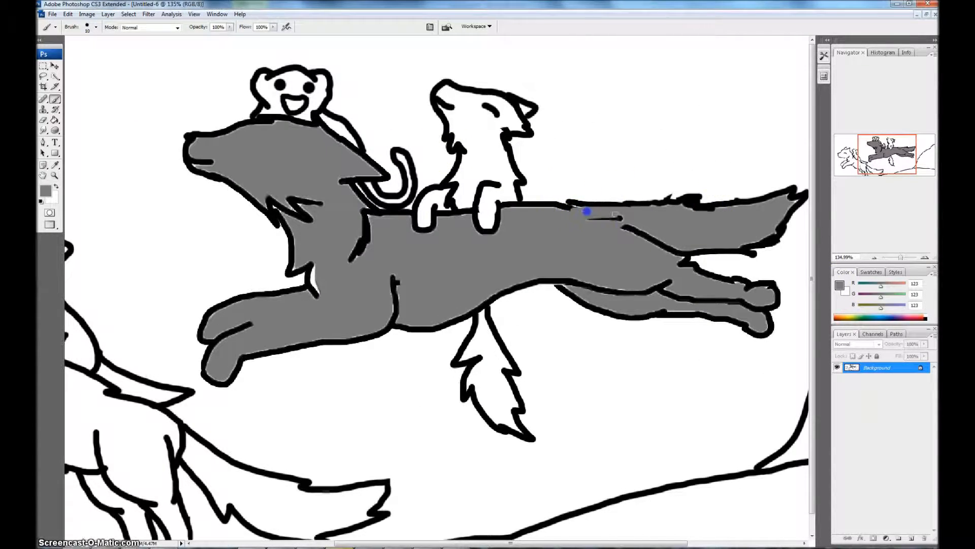
# - Choose a darker gray foreground color for the wolf's back, ear, leg and tail markings
pyautogui.click(43, 192)
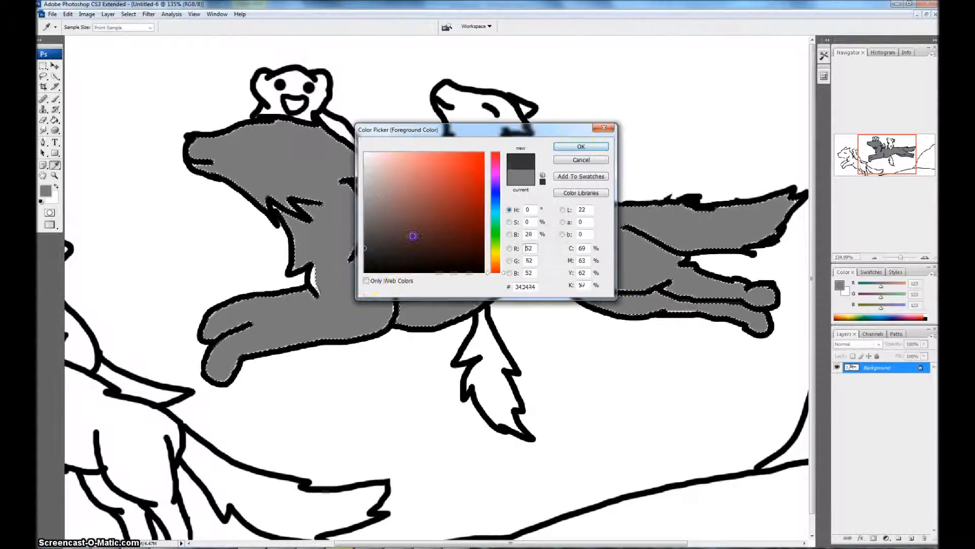
pyautogui.click(580, 147)
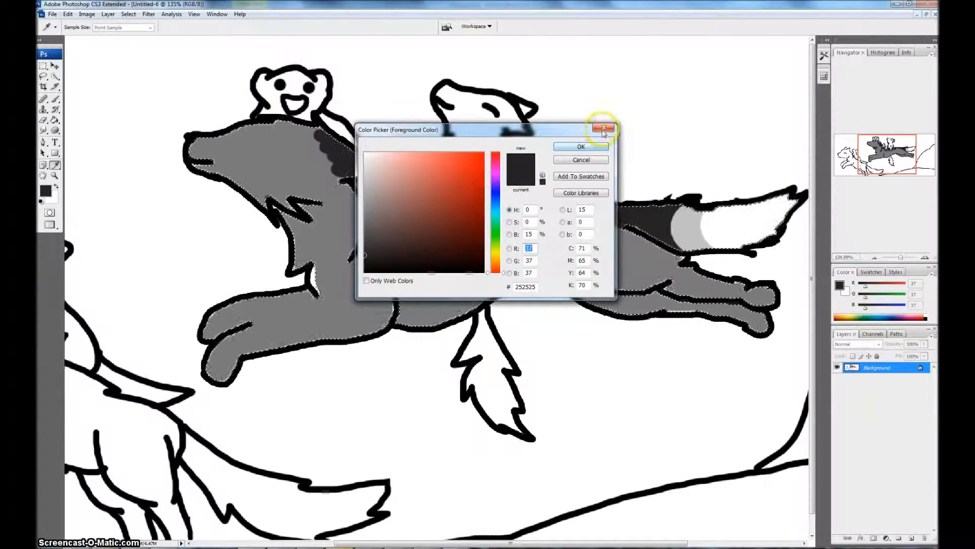
pyautogui.click(604, 128)
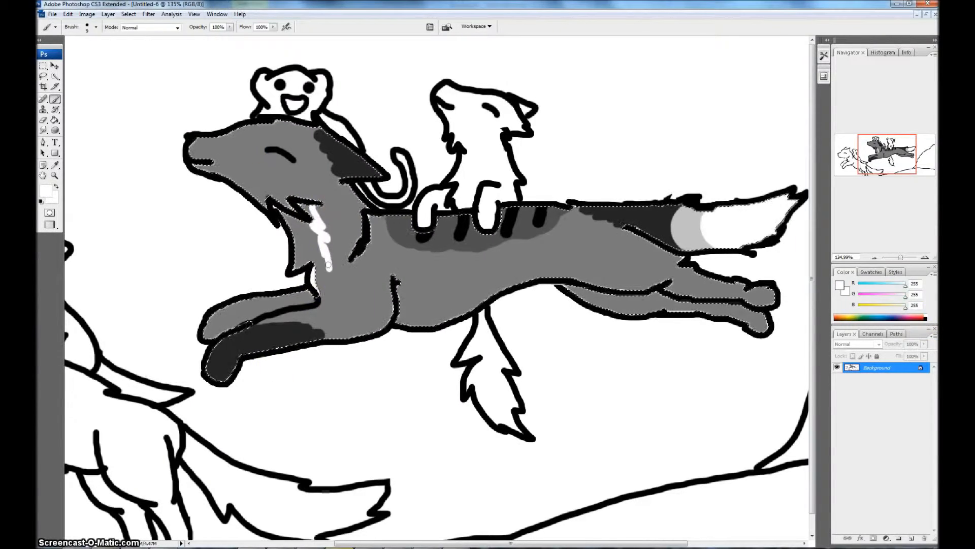
# - Brush soft blended shading across the gray wolf's body
pyautogui.moveTo(398, 284); pyautogui.dragTo(454, 276)
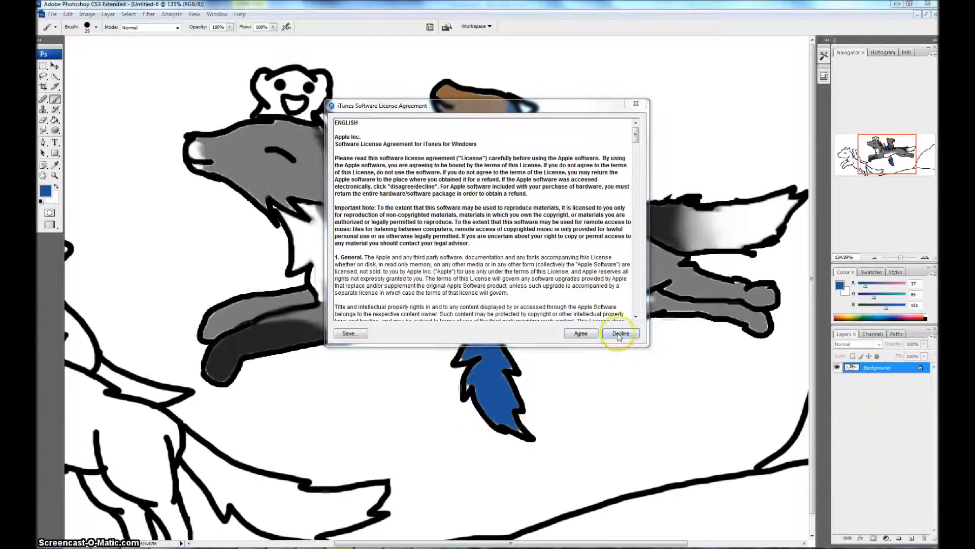
# - Decline the software license agreement that appeared over the drawing
pyautogui.click(620, 333)
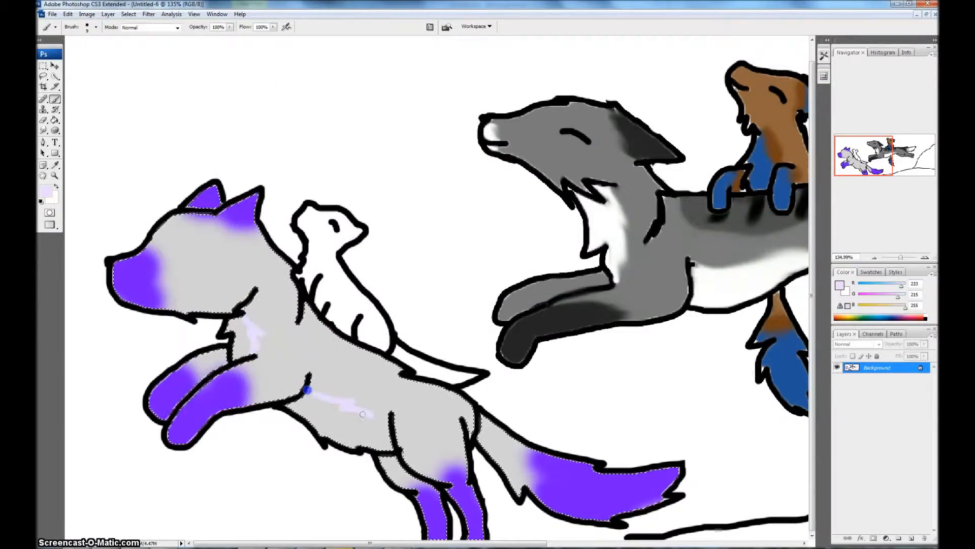
# - Select the small white ferret riding the purple-patched wolf
pyautogui.moveTo(304, 388); pyautogui.dragTo(379, 438)
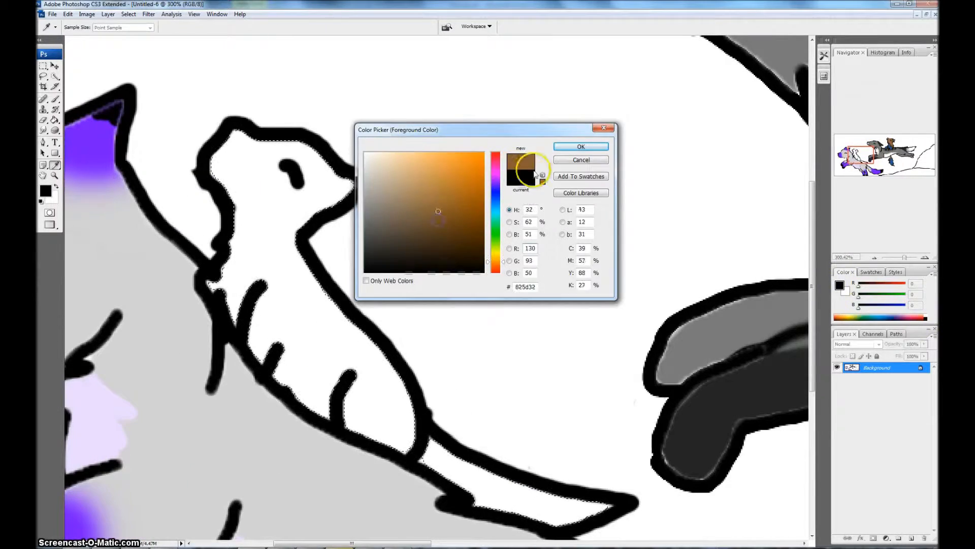
# - Confirm brown #825d32 and open the selection's context menu on the ferret
pyautogui.click(580, 146)
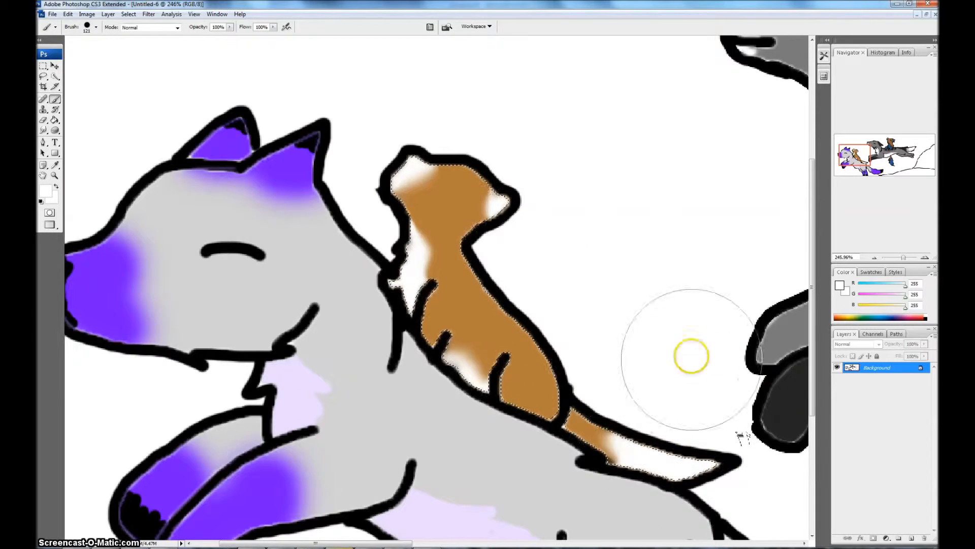
pyautogui.rightClick(448, 128)
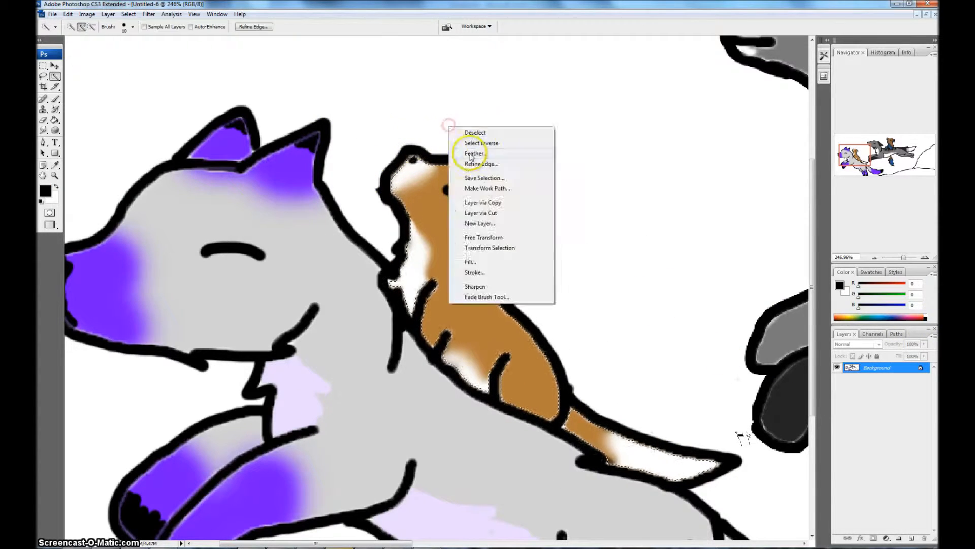